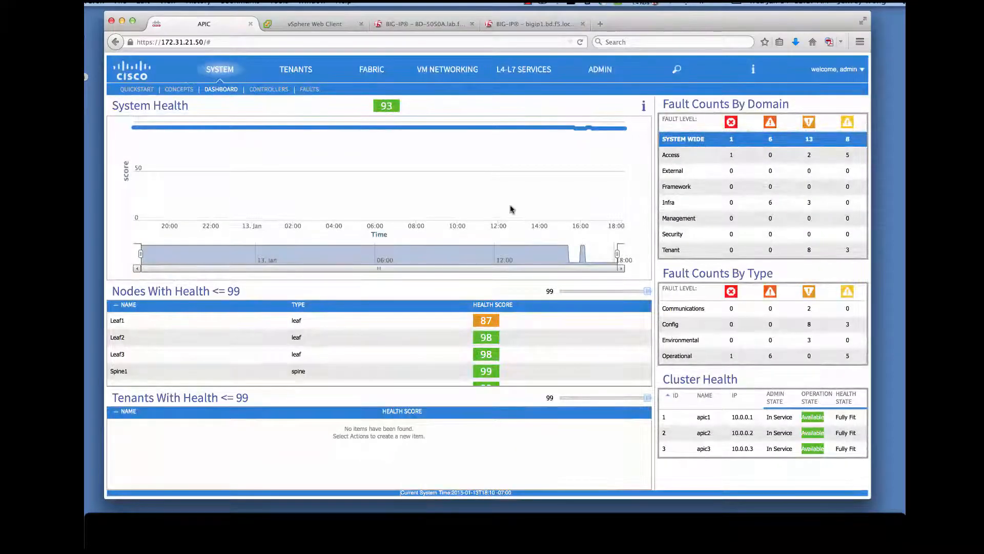
# - Review the T-Migration-L2-Ext domain, its VLAN pool and the L2-Ext-AEP entity profile
pyautogui.click(371, 69)
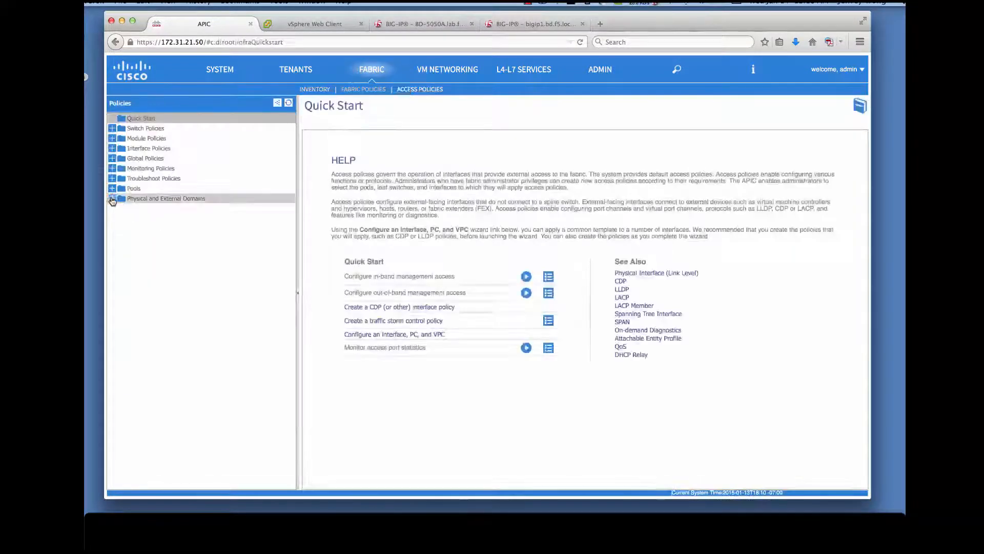
pyautogui.click(178, 229)
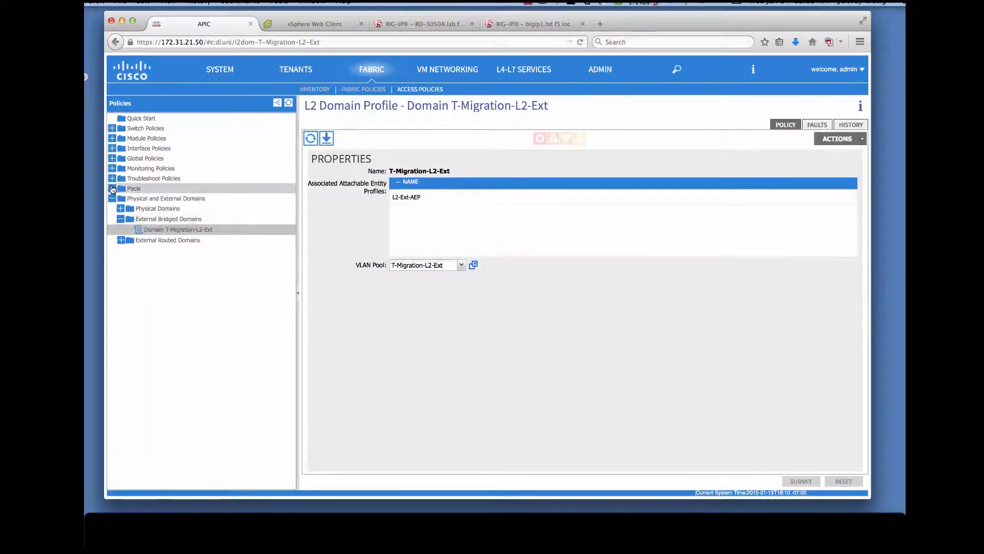
pyautogui.click(112, 187)
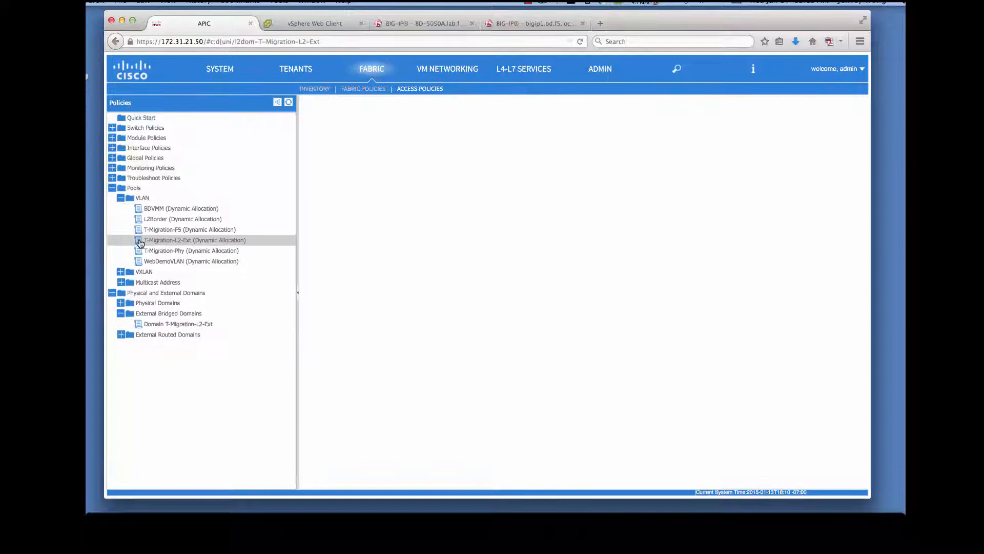
pyautogui.click(196, 240)
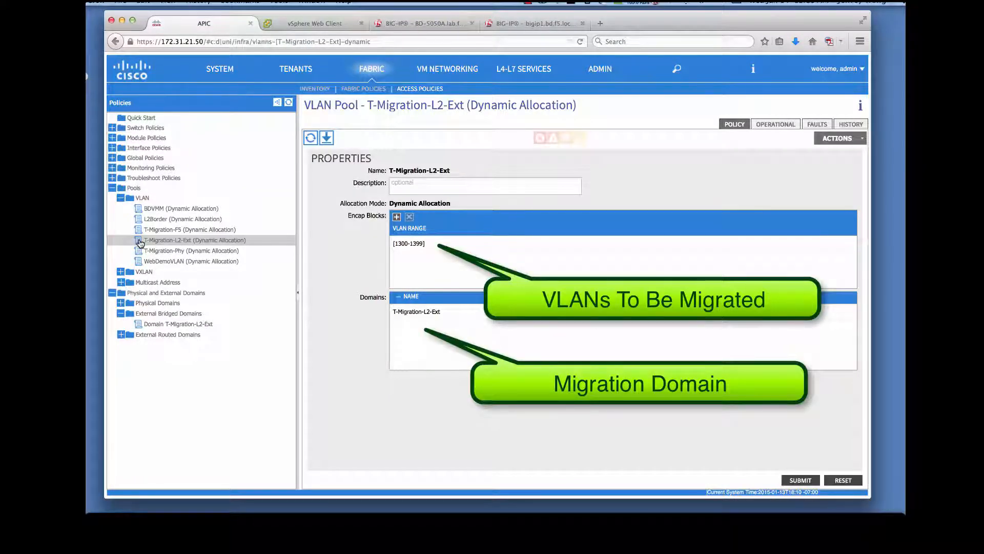
pyautogui.click(114, 158)
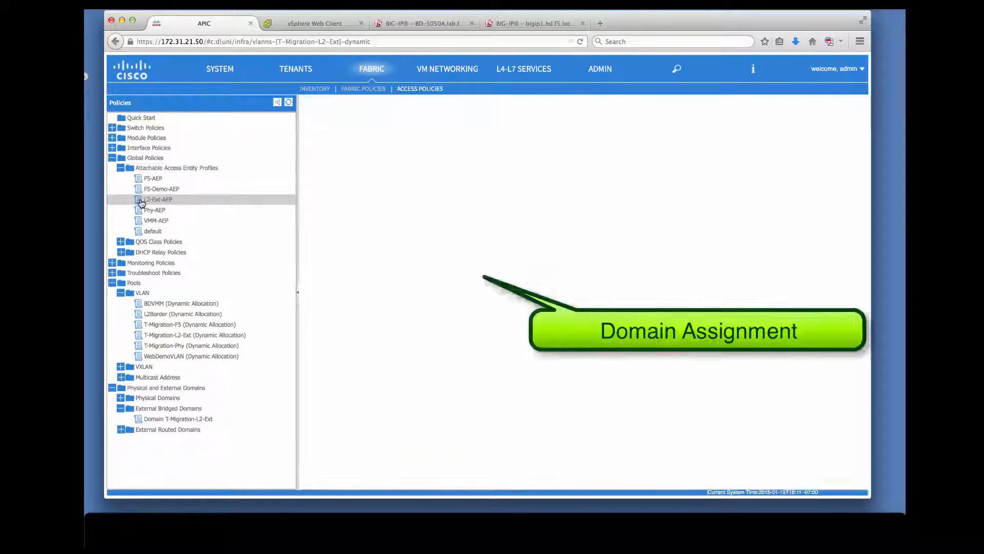
pyautogui.click(157, 199)
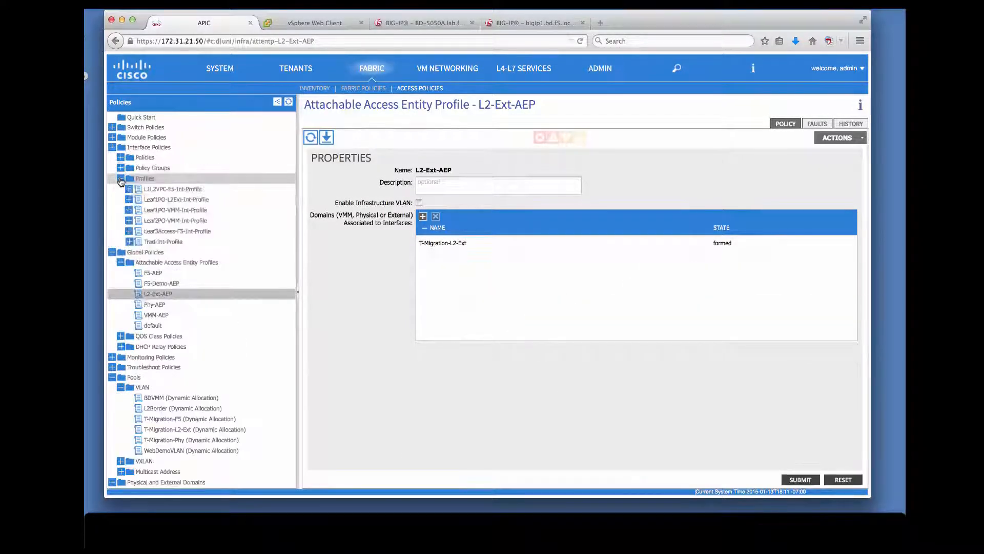
# - Browse interface profiles and open the Trad-Access-PG policy group
pyautogui.click(161, 252)
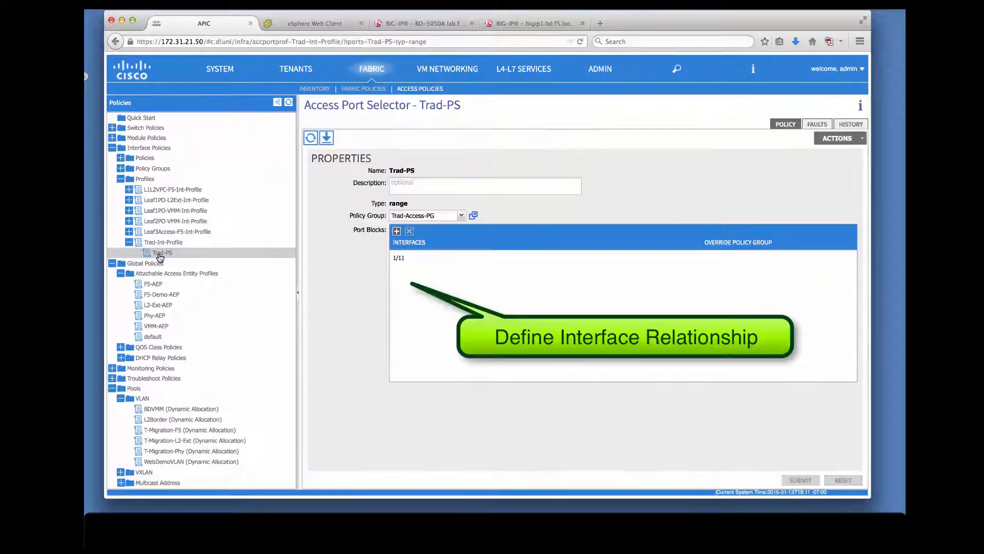
pyautogui.click(152, 168)
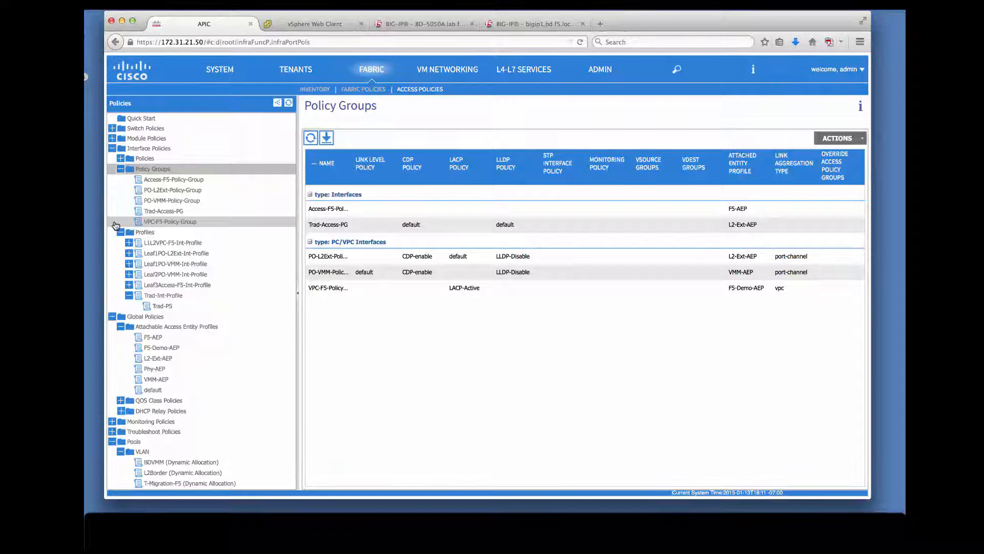
pyautogui.click(163, 210)
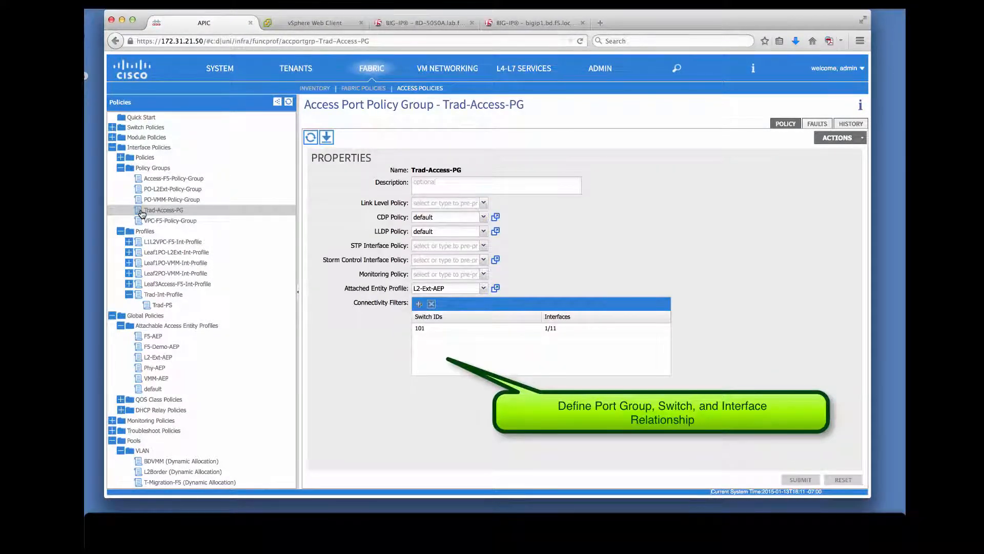
# - Open the Migration tenant's WEB > Web EPG and check its static bindings and domains
pyautogui.click(295, 69)
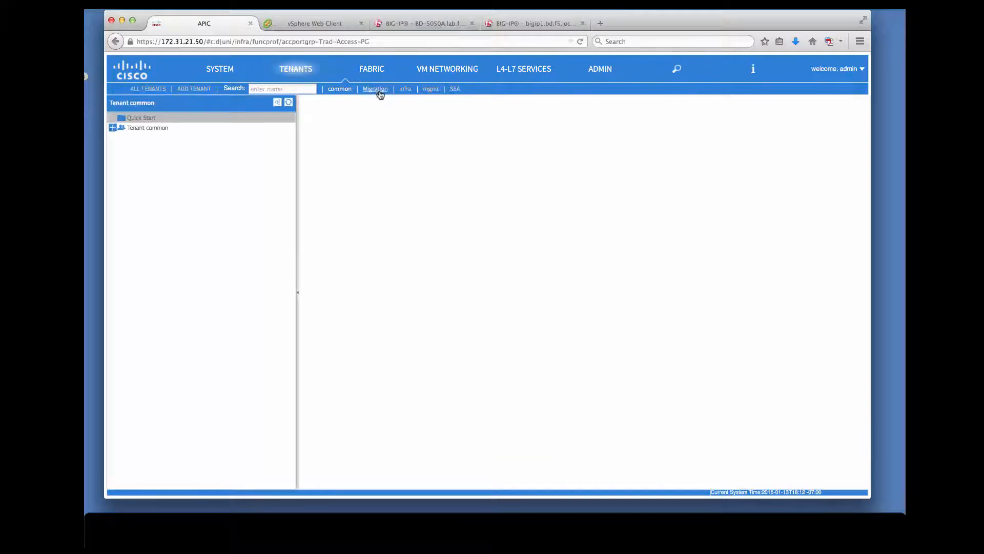
pyautogui.click(375, 89)
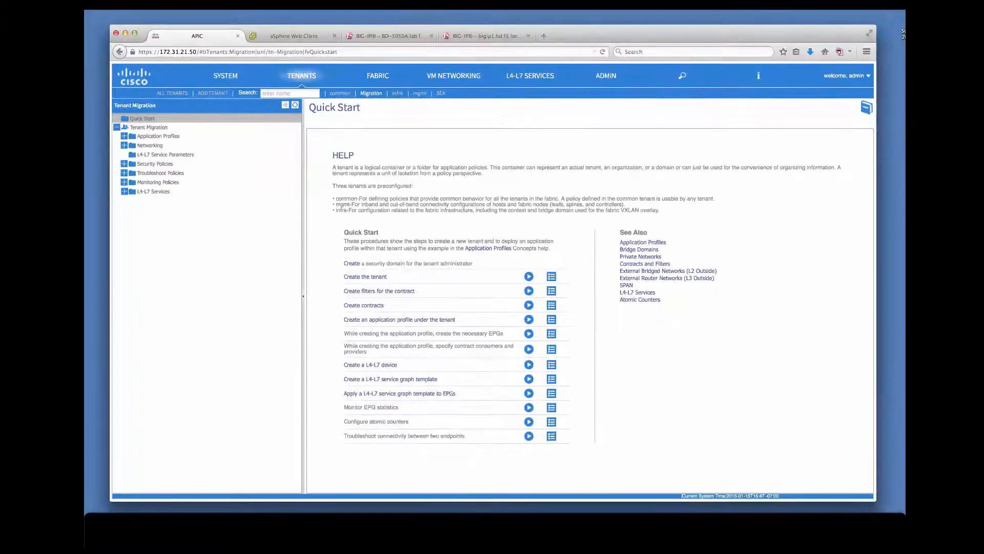
pyautogui.click(157, 137)
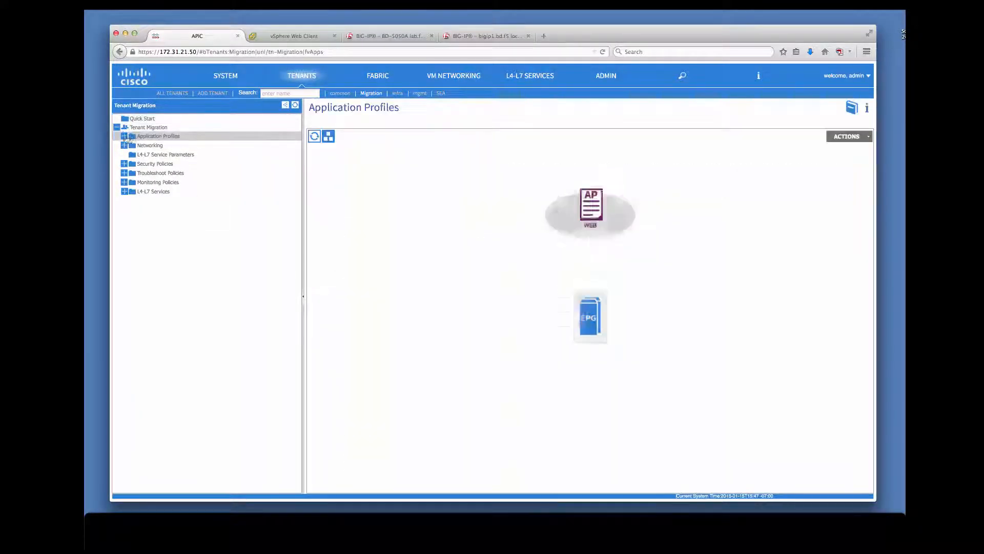
pyautogui.click(125, 135)
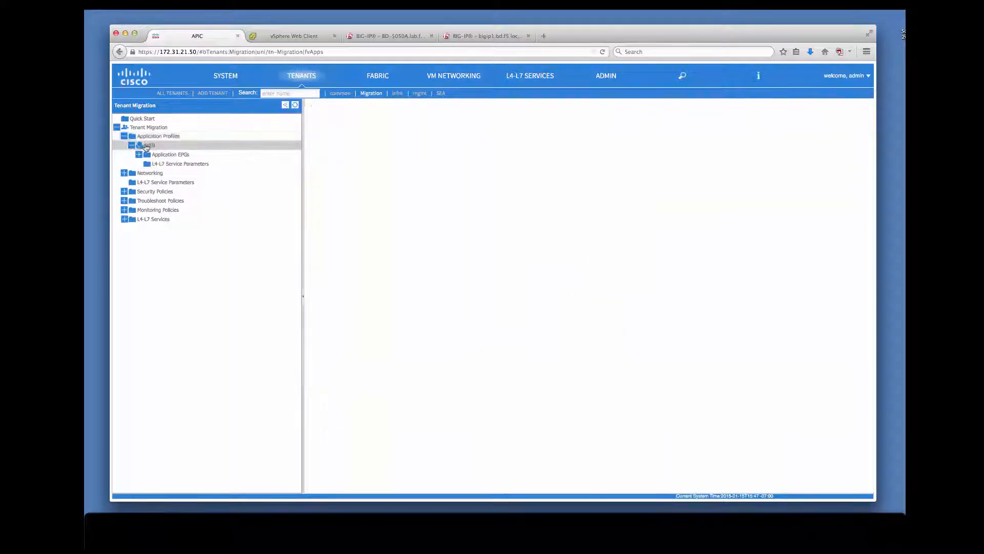
pyautogui.click(170, 154)
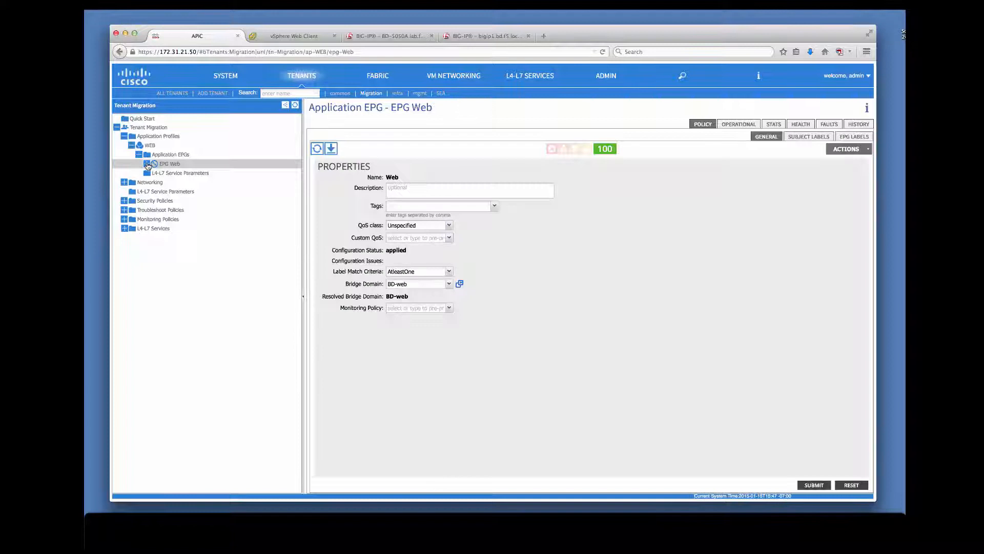
pyautogui.click(191, 182)
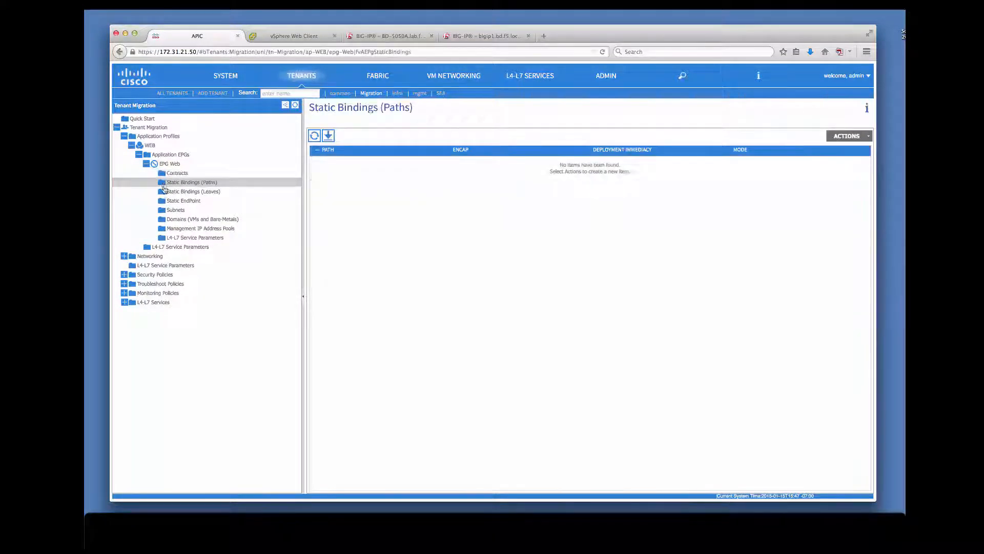
pyautogui.click(202, 218)
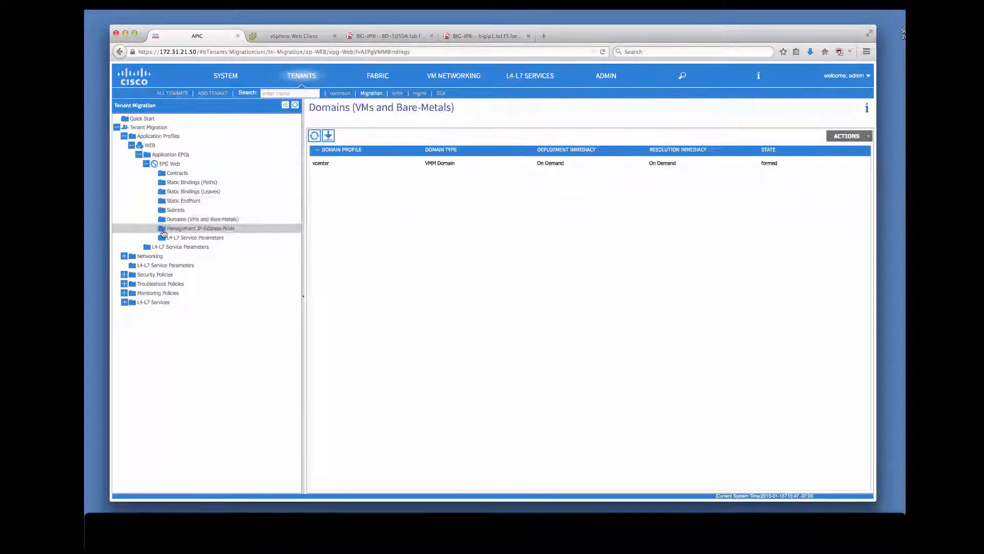
# - Expand the Web EPG's L4-L7 monitor, pool, network and relation parameters
pyautogui.click(195, 237)
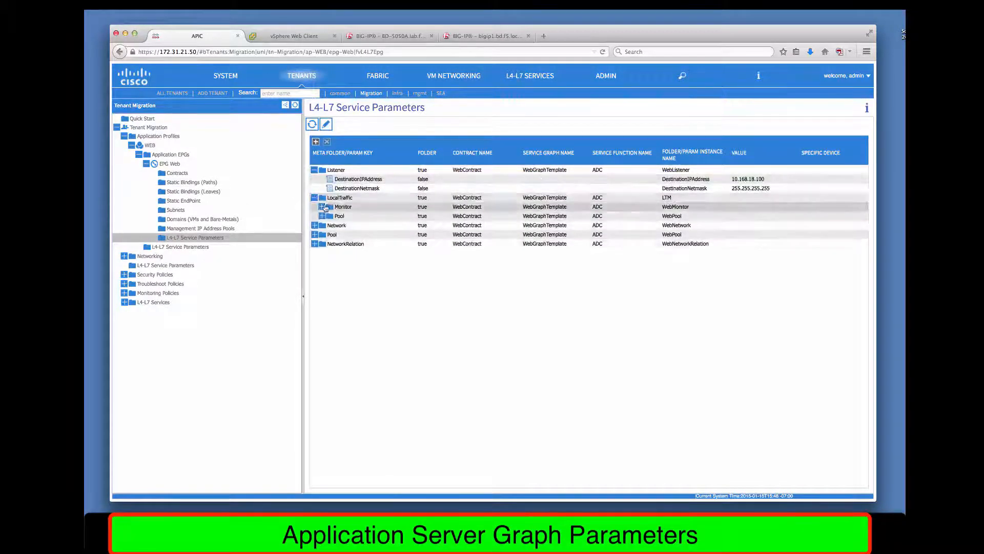
pyautogui.click(322, 207)
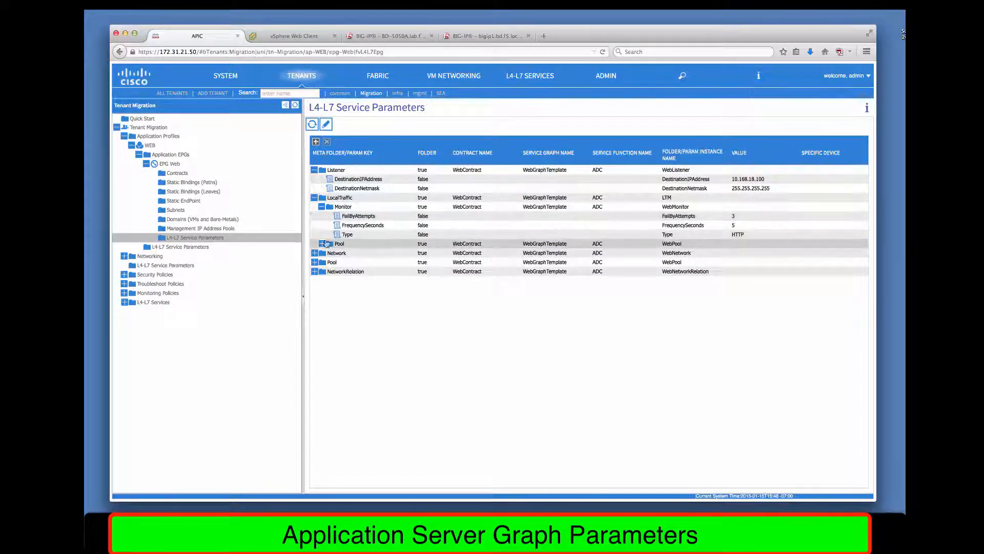
pyautogui.click(320, 244)
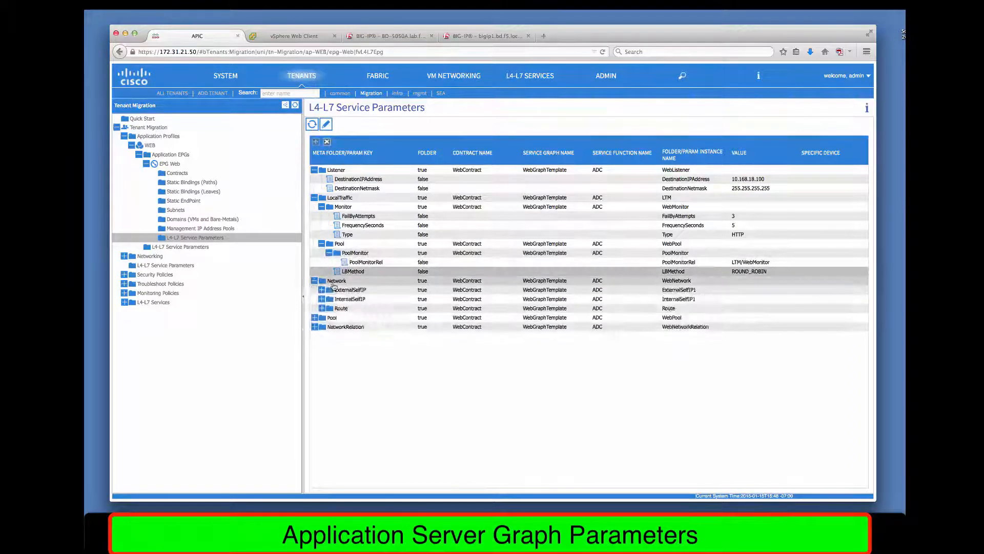
pyautogui.click(322, 289)
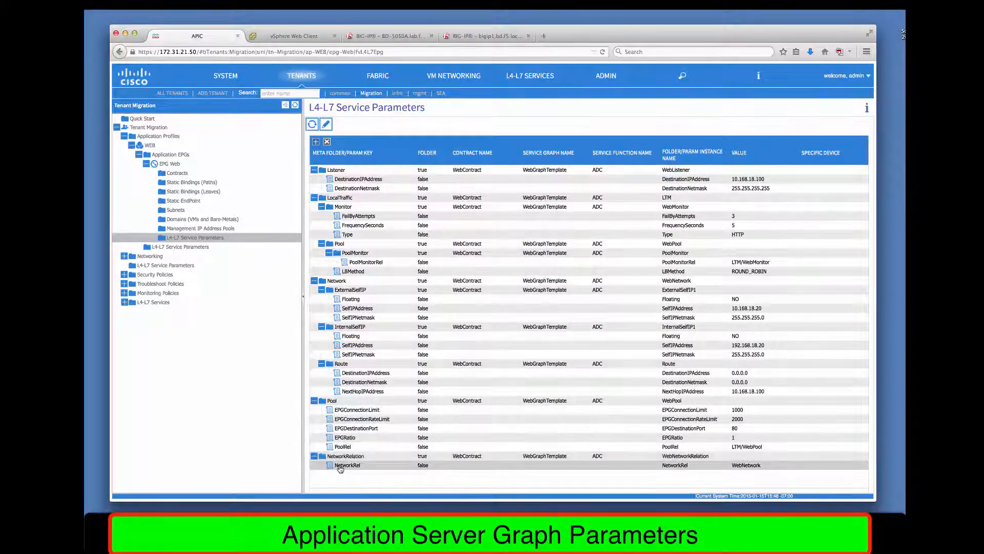
# - Review the L2OUT bridged network's node profiles and TraditionalNetwork external profile
pyautogui.click(150, 145)
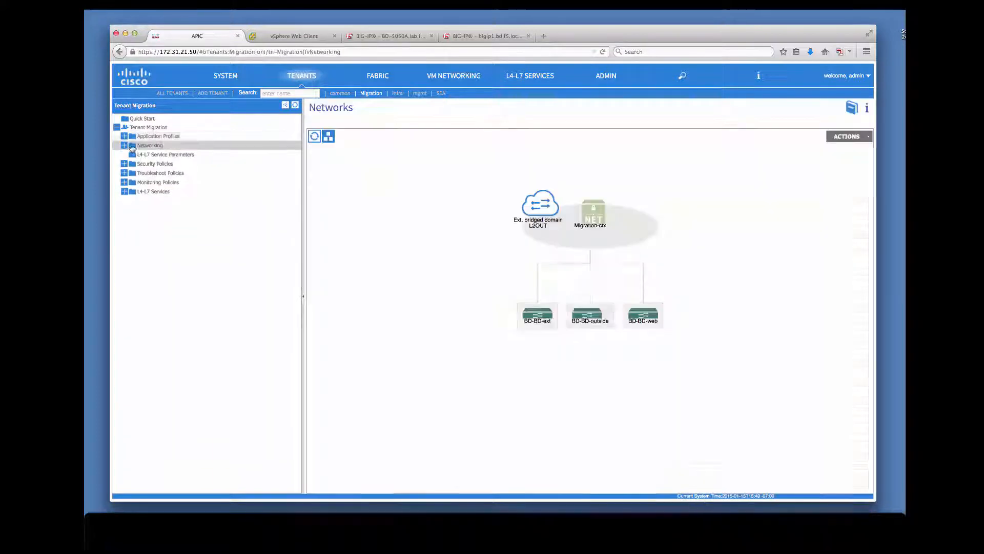
pyautogui.click(124, 145)
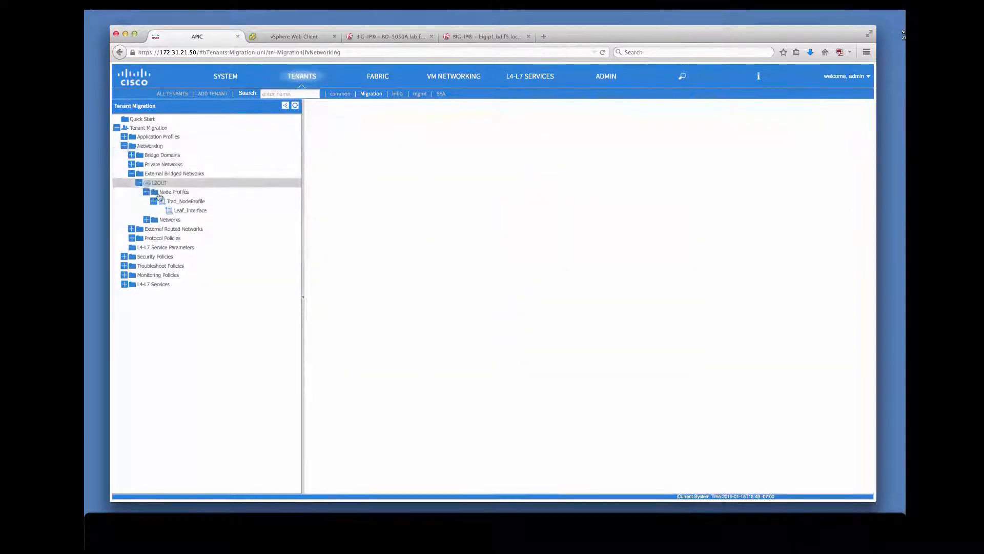
pyautogui.click(173, 193)
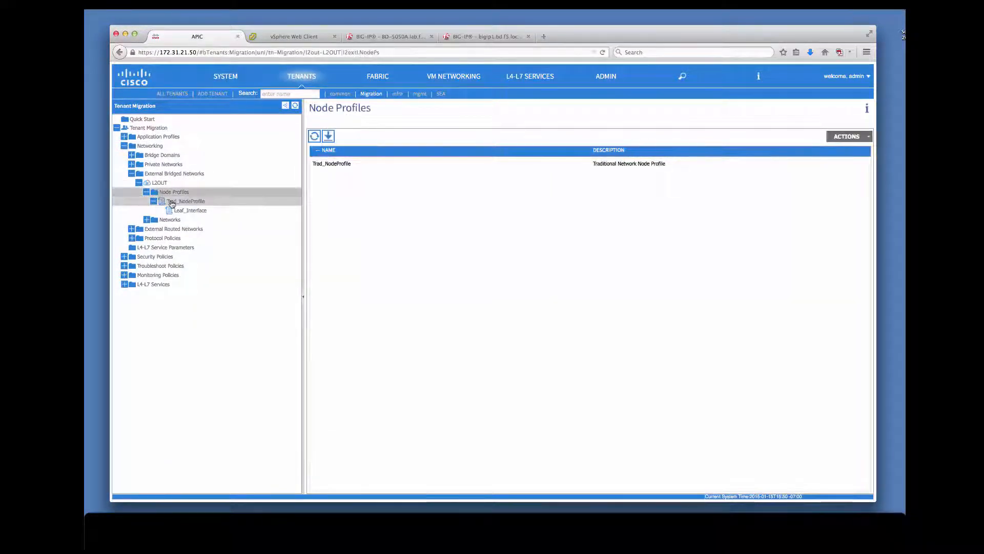
pyautogui.click(191, 210)
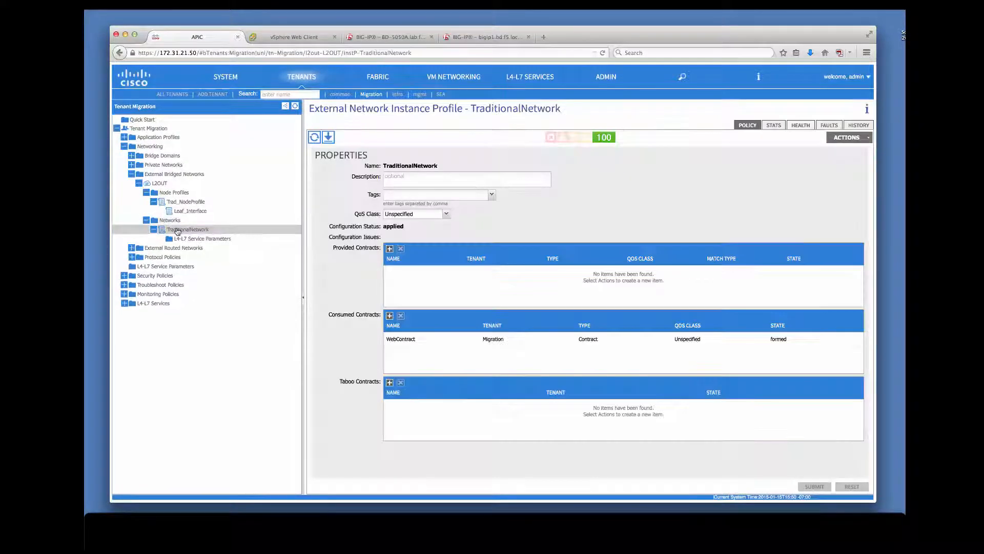
# - Check WebContract and its service graph subject, then view BIG-IP virtual servers
pyautogui.click(154, 210)
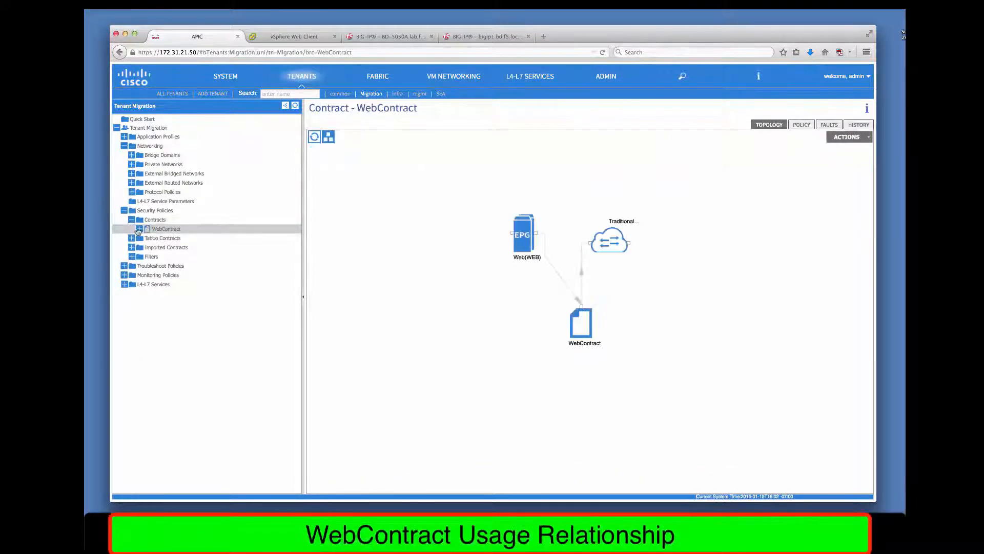
pyautogui.click(166, 238)
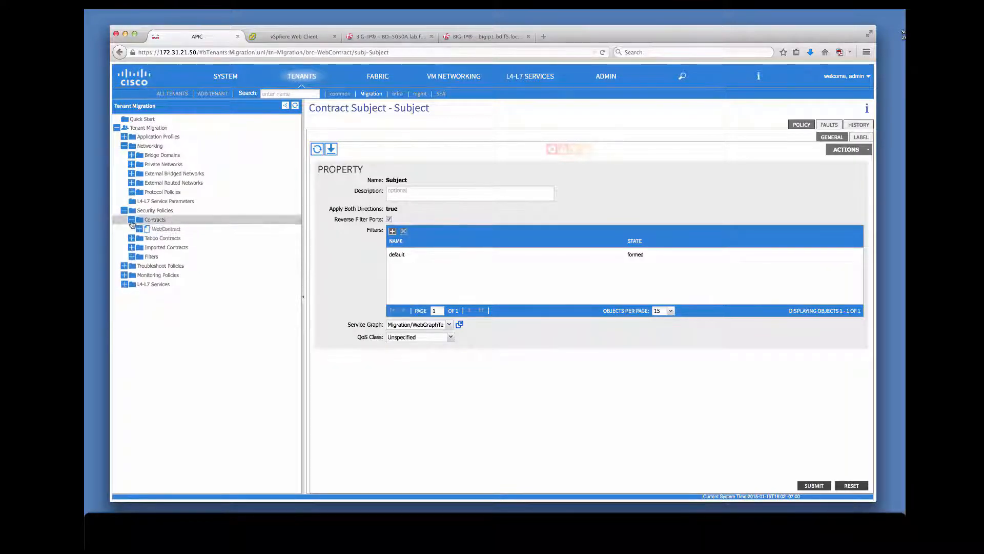
pyautogui.click(419, 24)
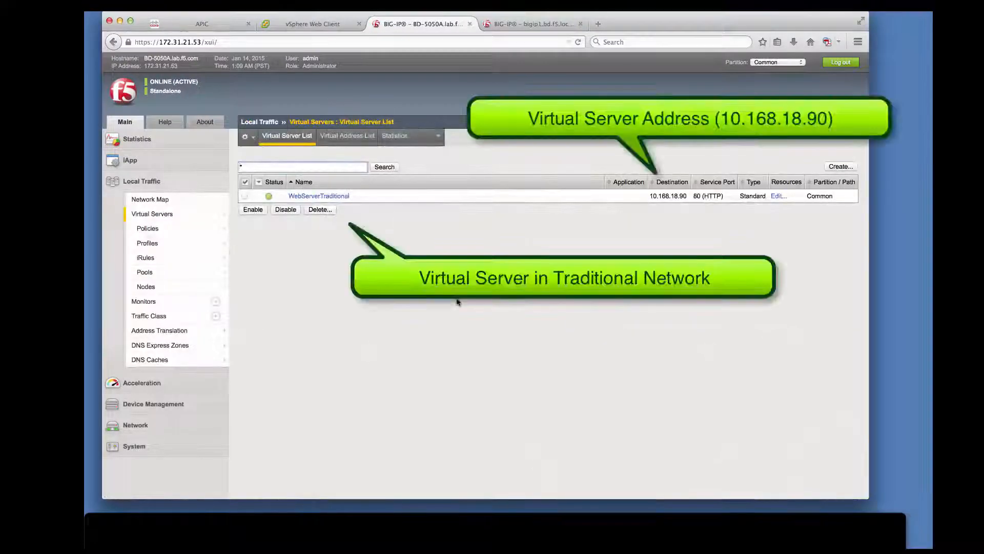
# - View WebPool_Trad's two active traditional server members on the first BIG-IP
pyautogui.click(145, 270)
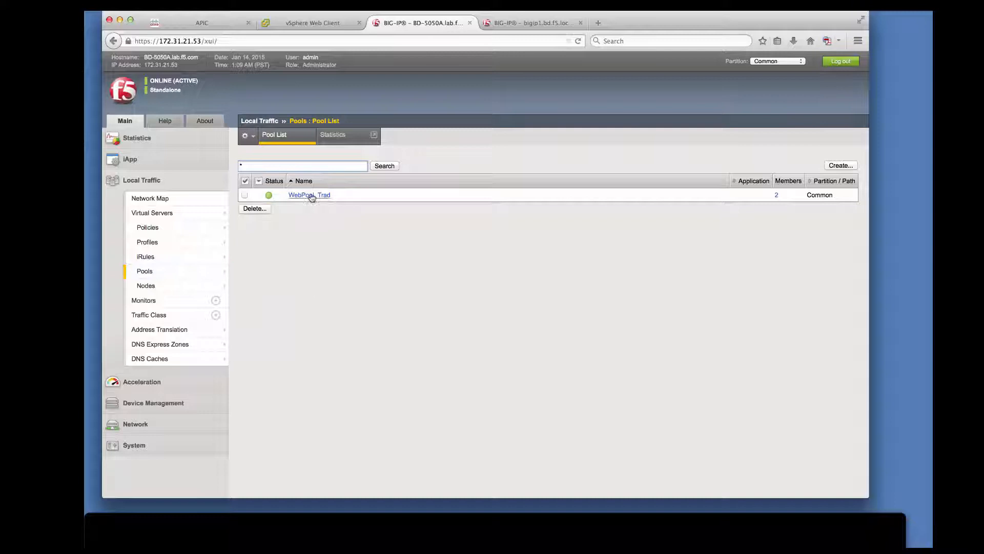
pyautogui.click(309, 195)
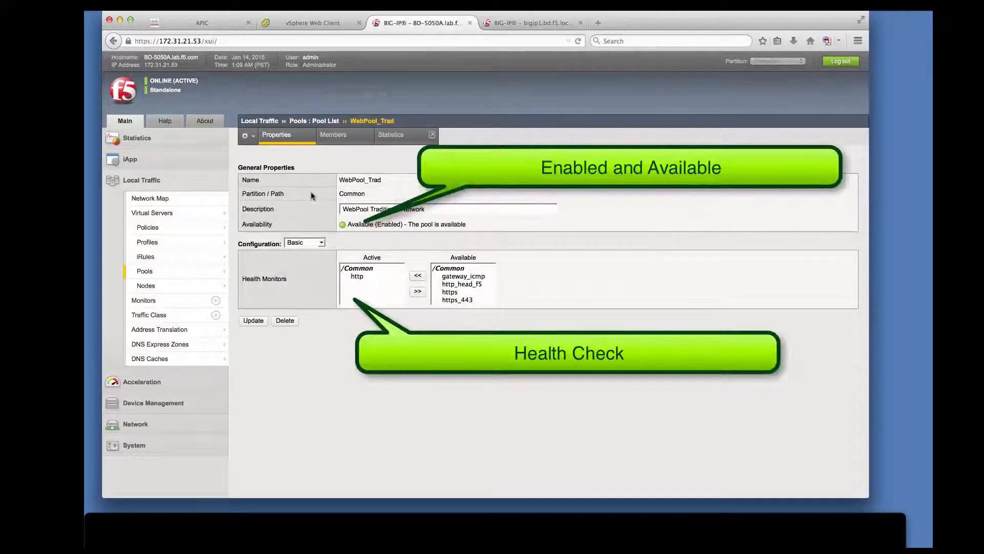
pyautogui.click(333, 134)
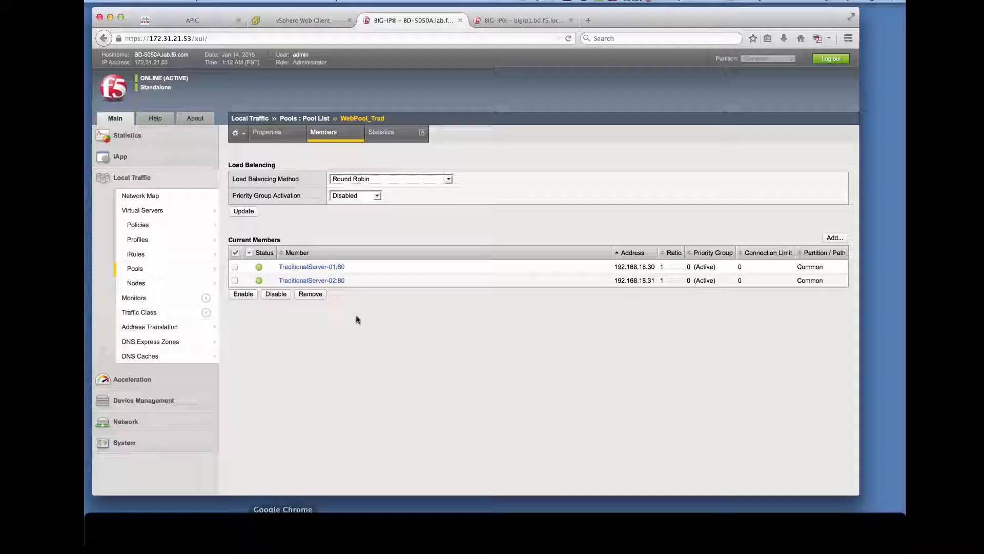
pyautogui.click(520, 20)
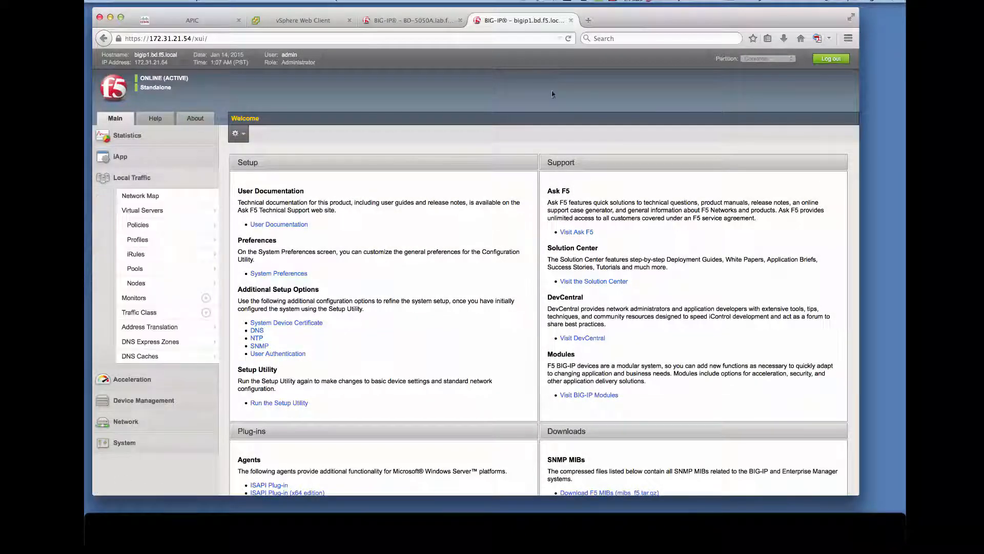
# - In partition apic_5849, view virtual servers and apic_5849_WebPool's members
pyautogui.click(778, 58)
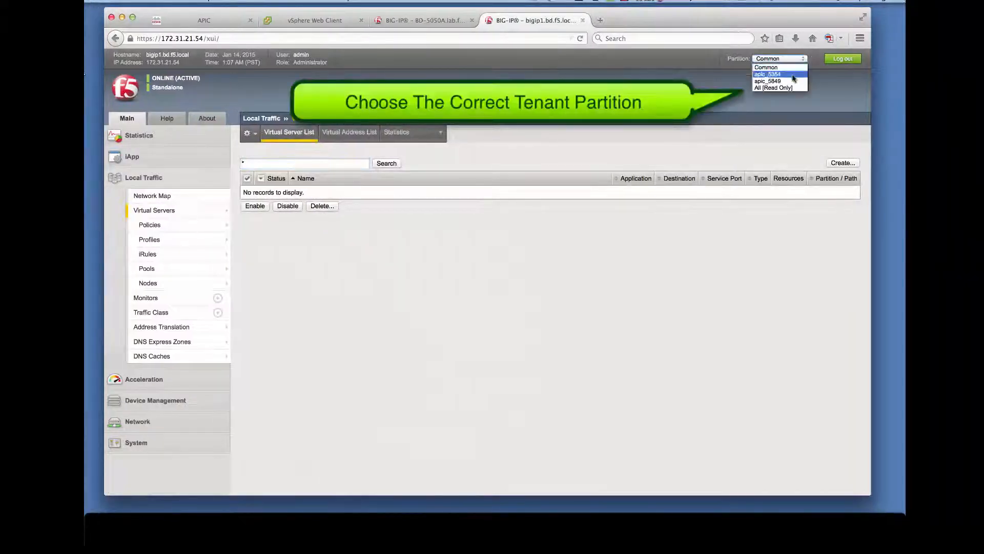
pyautogui.click(768, 81)
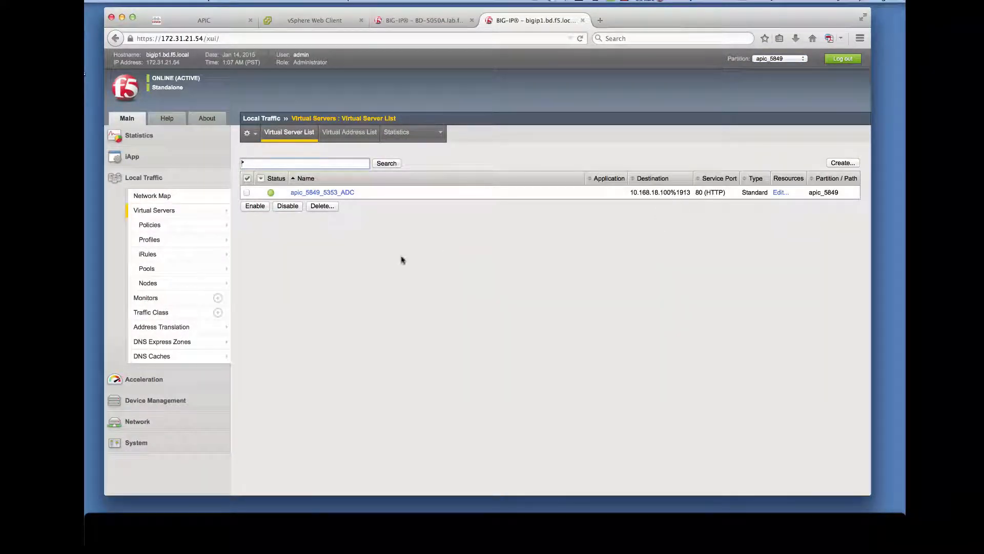
pyautogui.click(146, 268)
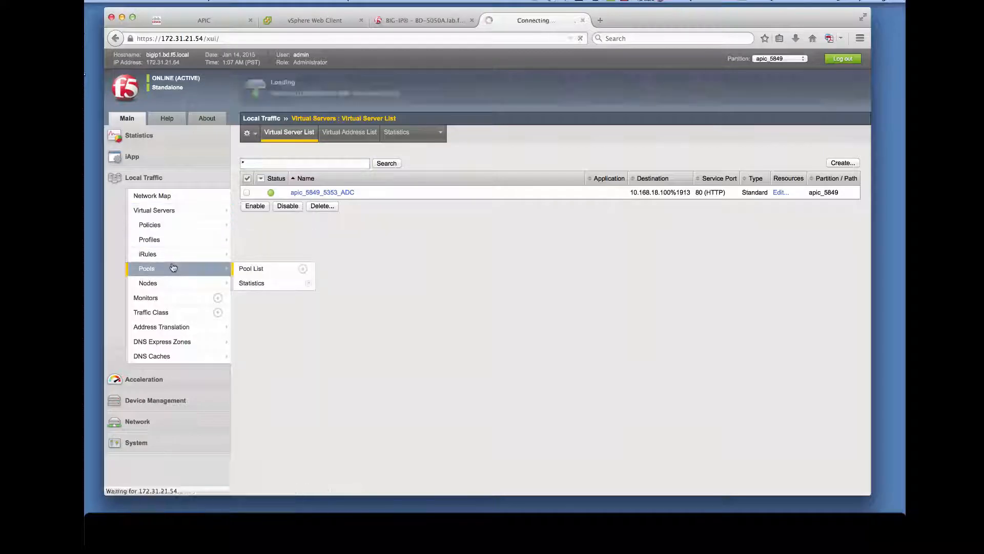
pyautogui.click(251, 268)
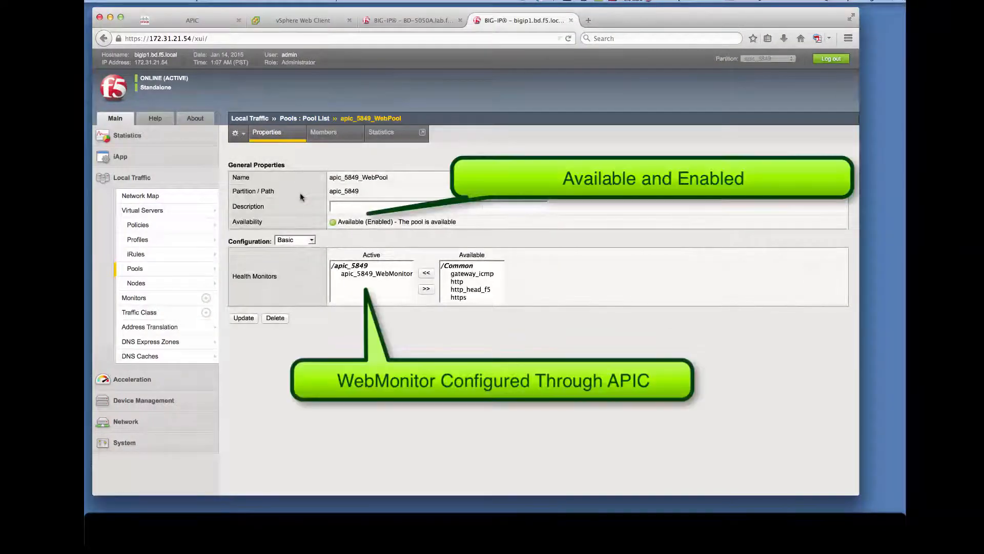
pyautogui.click(335, 131)
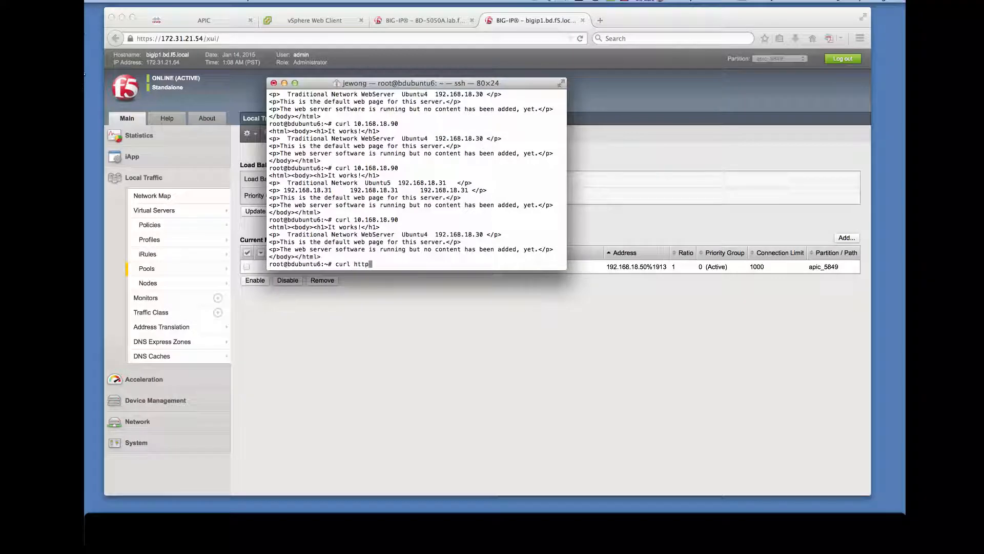
pyautogui.write('://10.168.18.100')
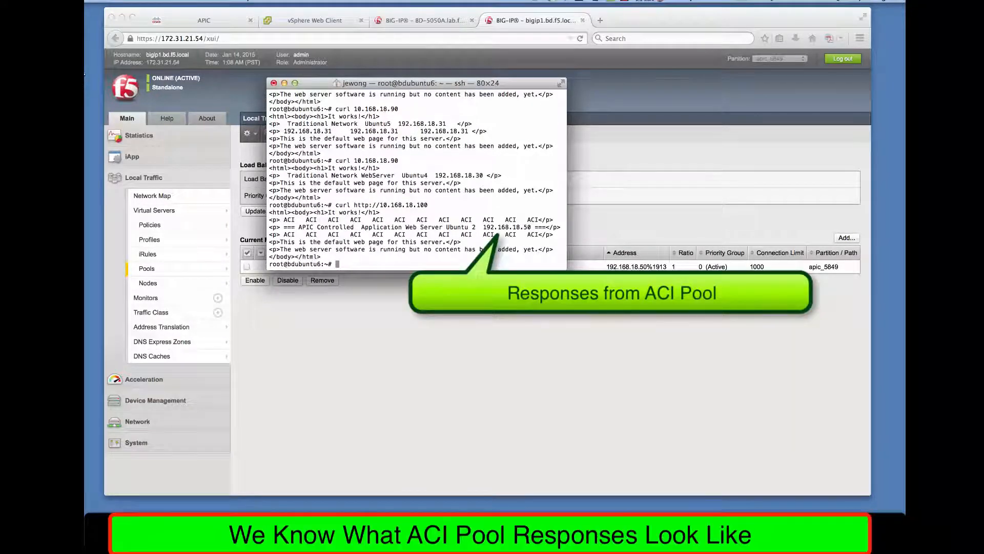
pyautogui.write('curl http://10.168.18.100')
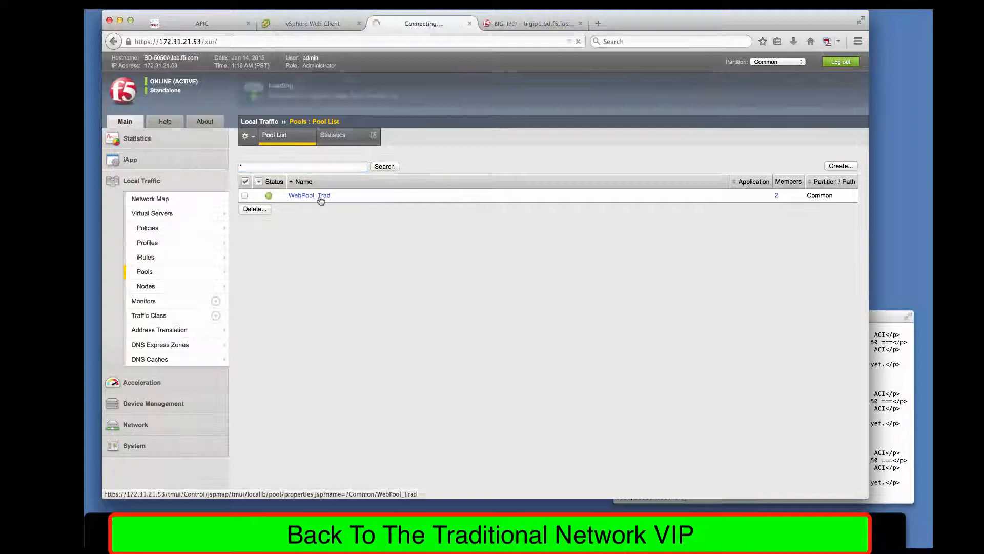
# - Add member ACI-VIP at 10.168.18.100:80 to WebPool_Trad
pyautogui.click(309, 195)
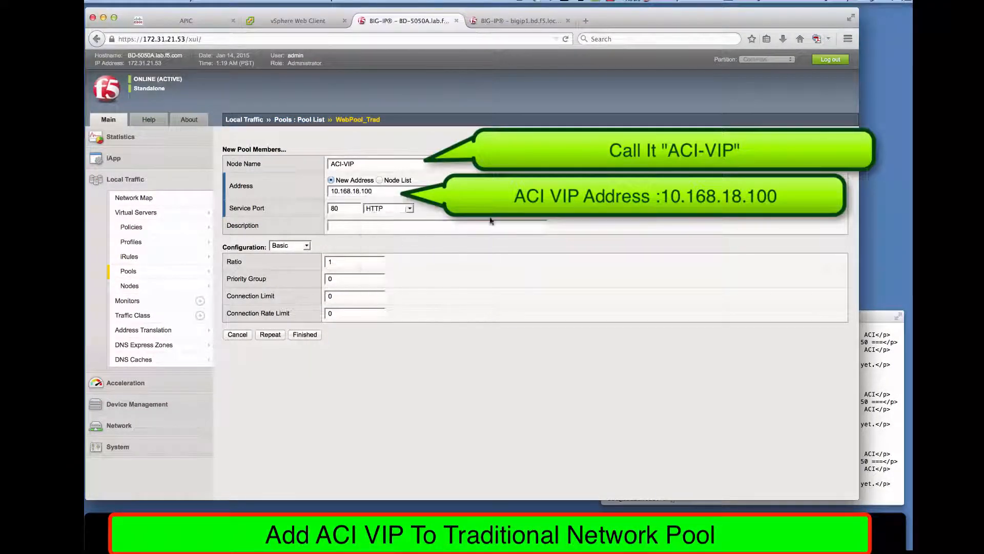
pyautogui.click(304, 334)
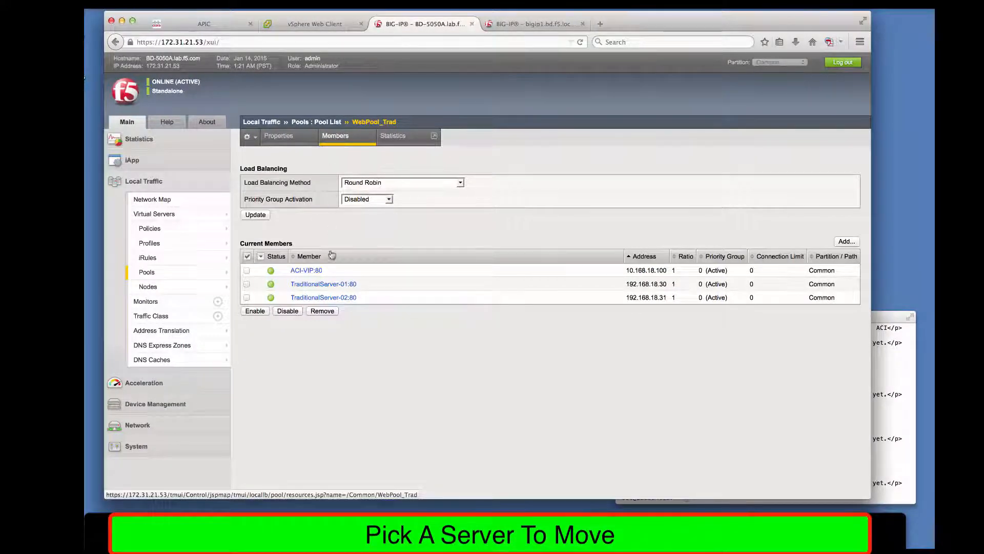
# - Disable TraditionalServer-01:80 in WebPool_Trad and rerun curl against the traditional VIP
pyautogui.click(324, 284)
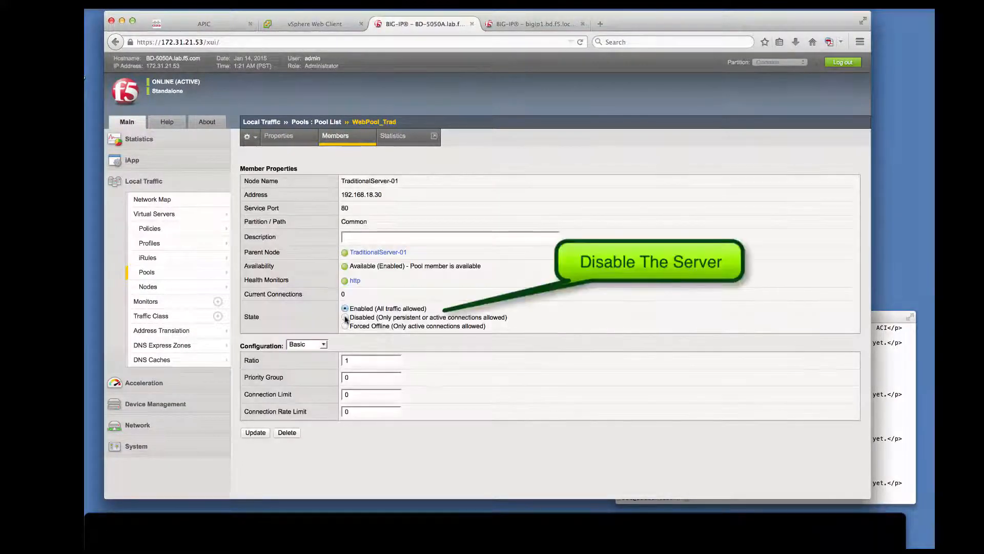
pyautogui.click(255, 431)
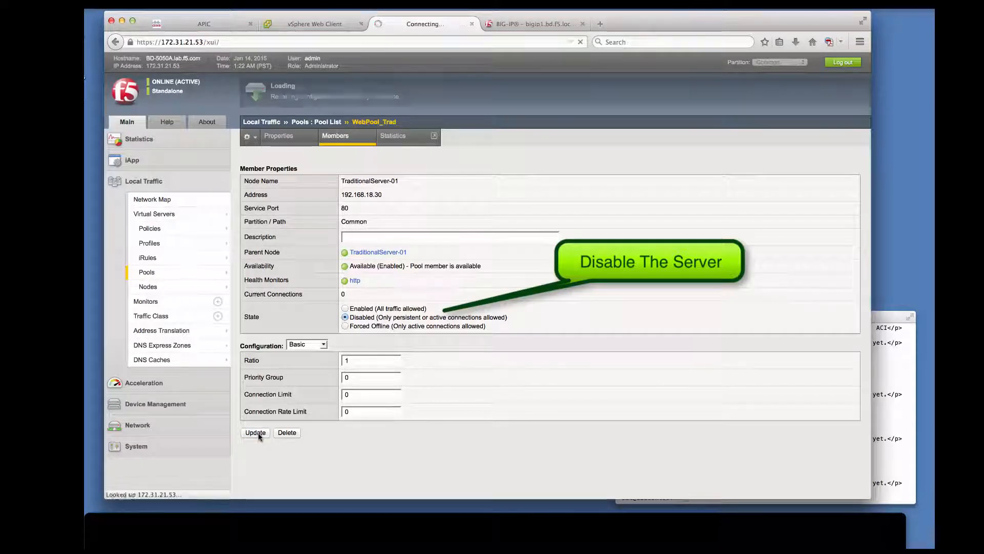
pyautogui.click(255, 432)
pyautogui.write('curl http://10.168.18.90/')
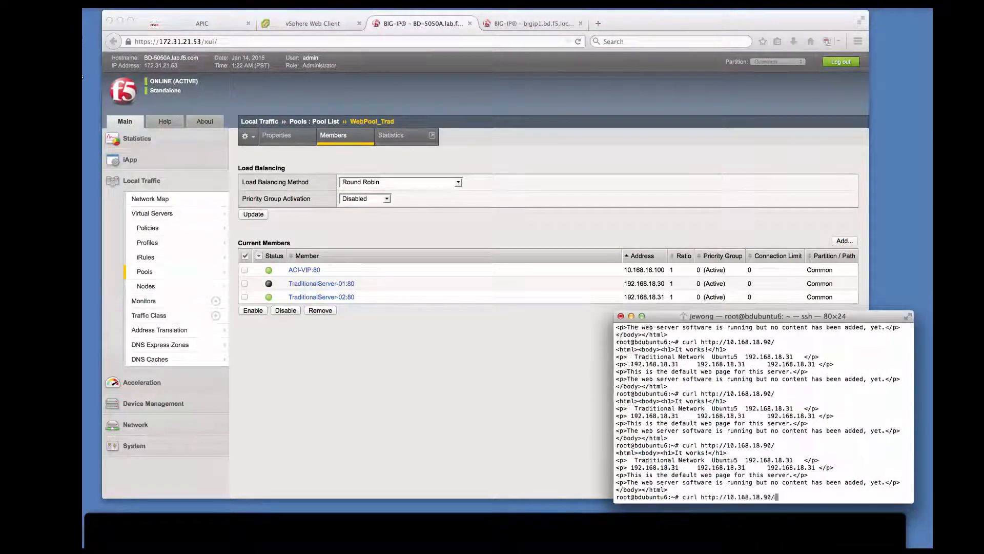
pyautogui.press('Return')
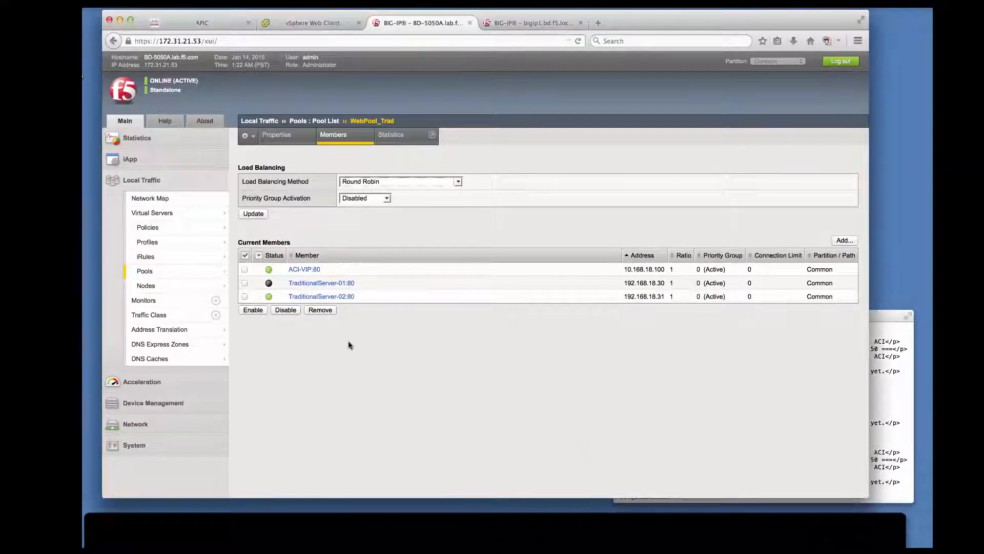
pyautogui.click(314, 23)
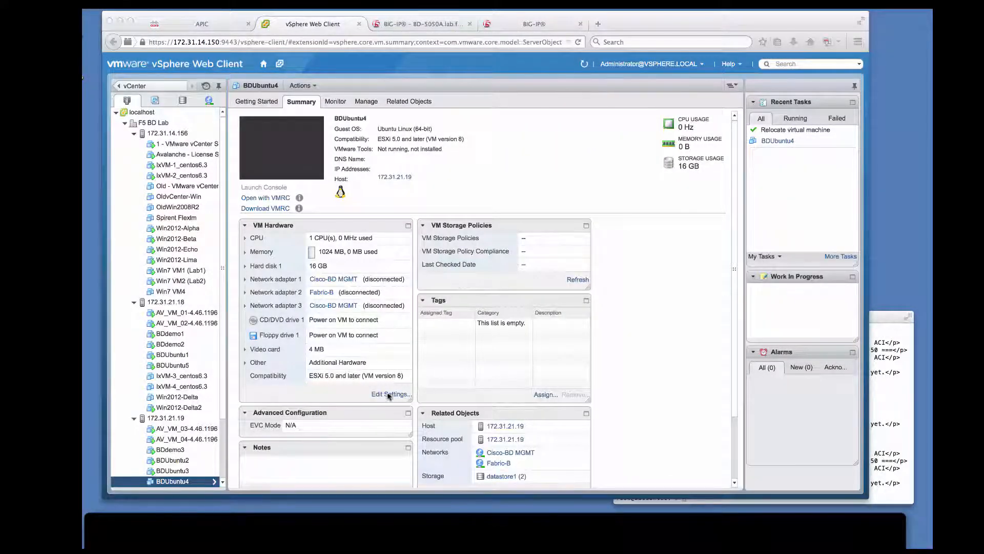
# - Connect BDUbuntu4's network adapter 2 to Migration|WEB|Web and power the VM on
pyautogui.click(389, 394)
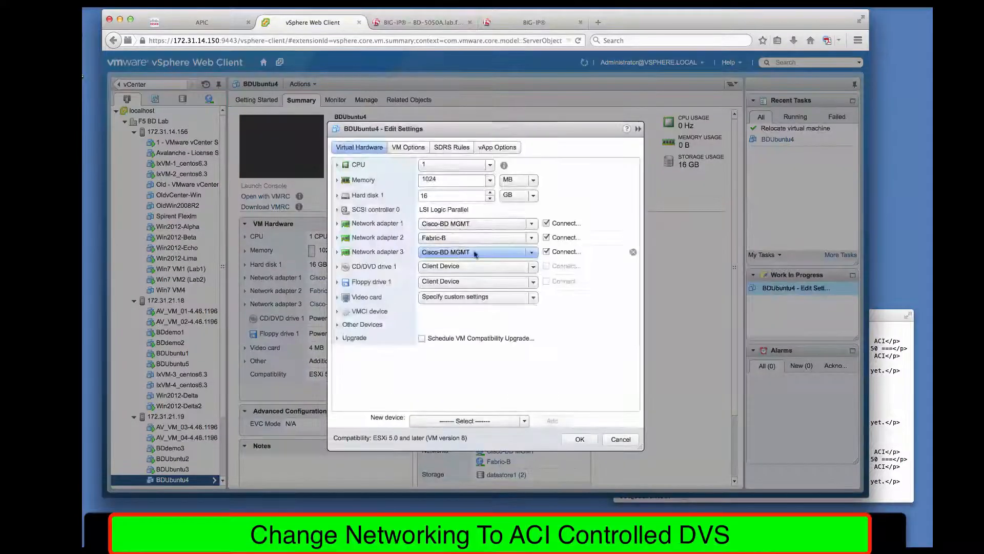
pyautogui.click(531, 237)
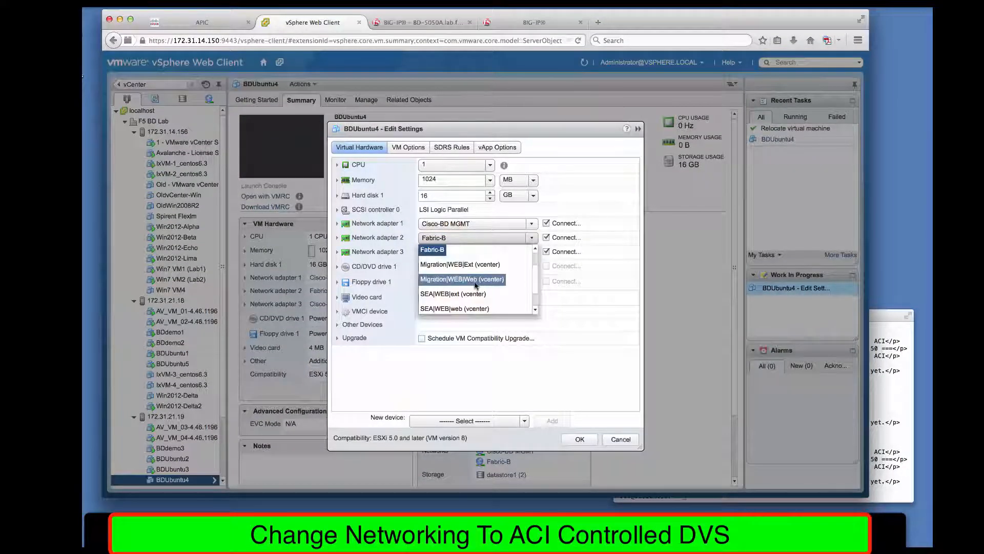
pyautogui.click(579, 439)
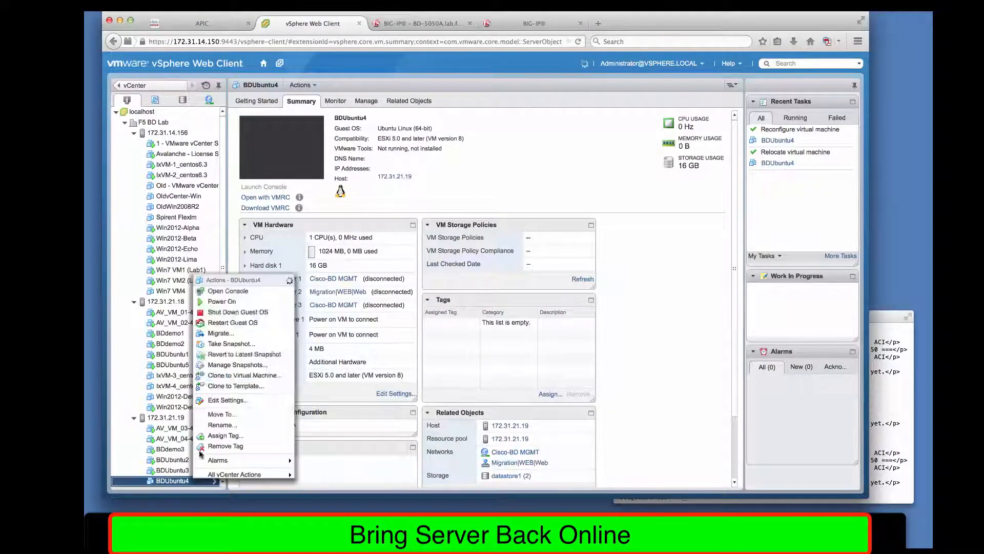
pyautogui.click(221, 301)
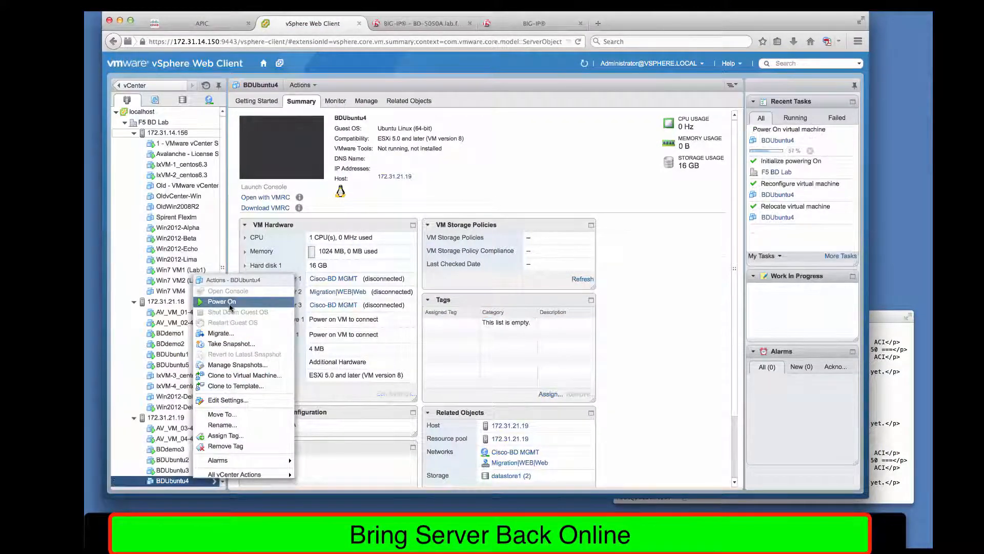
pyautogui.click(222, 301)
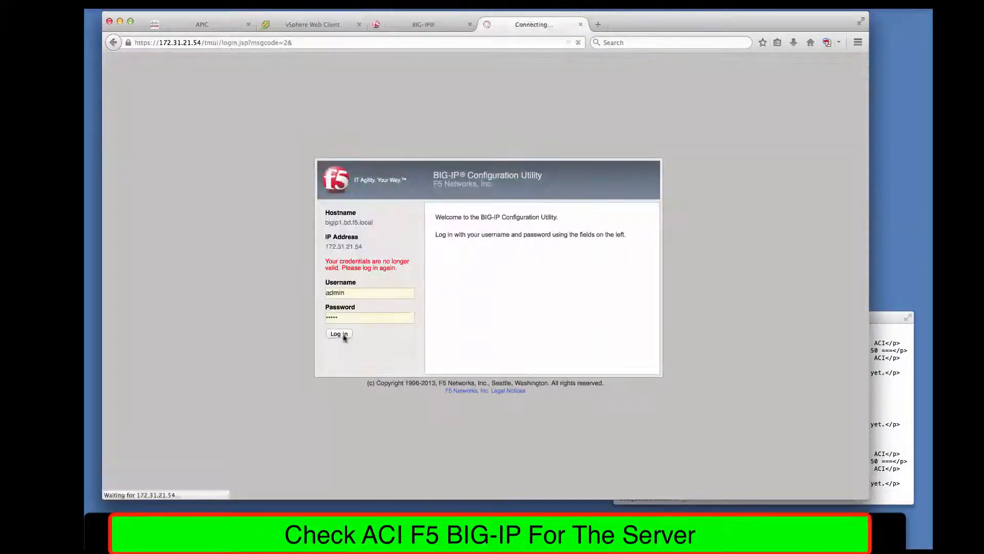
pyautogui.click(338, 333)
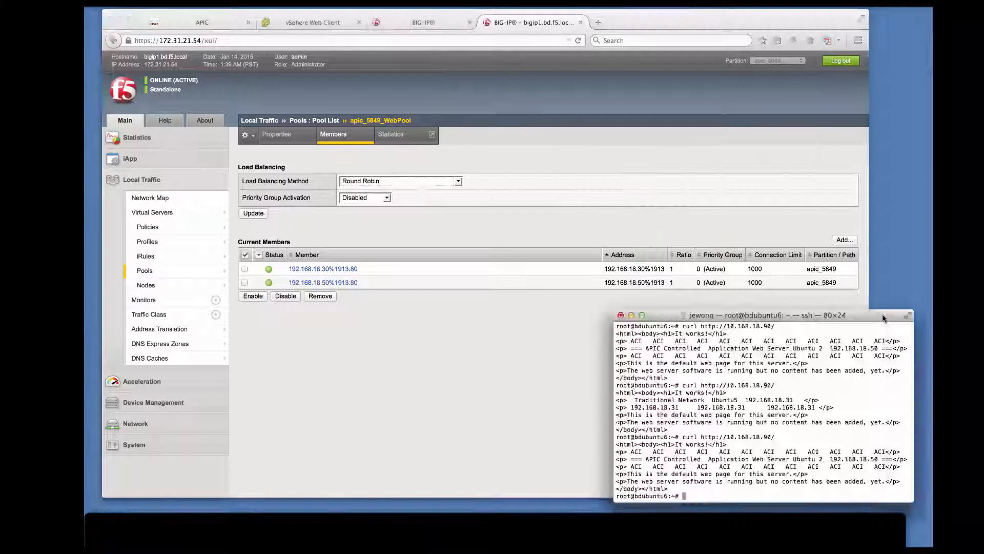
pyautogui.write('curl http://10.168.18.90/')
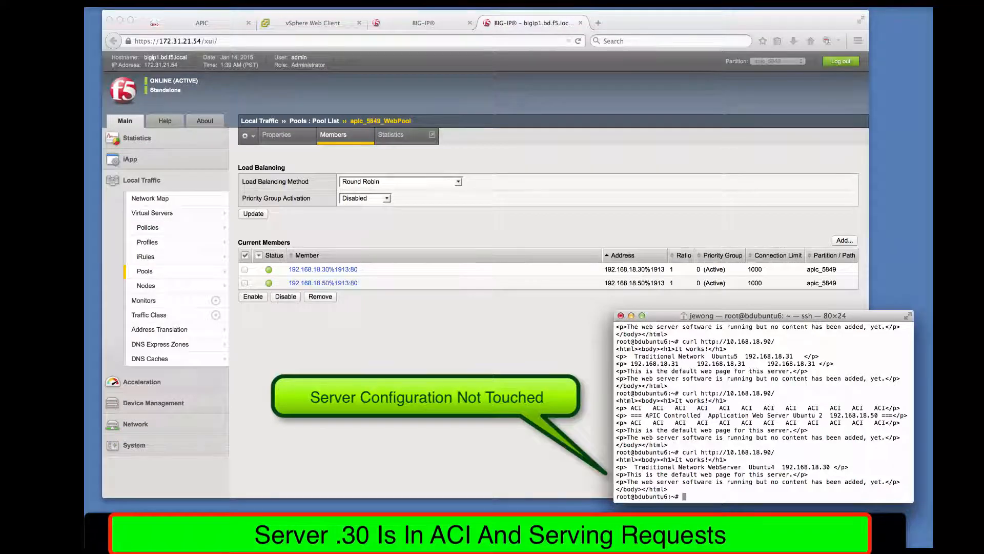
pyautogui.write('curl http://10.168.18.90/')
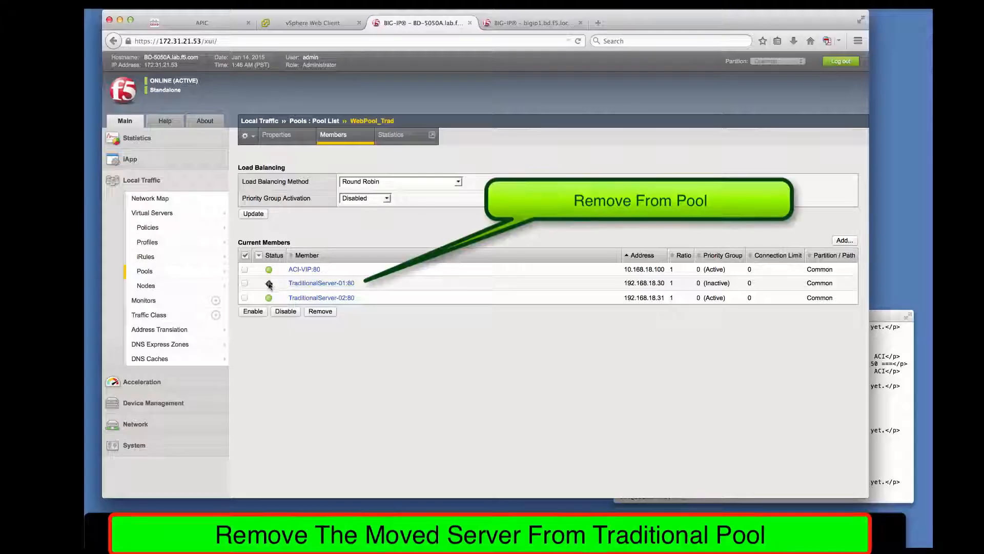
# - Remove TraditionalServer-01 (192.168.18.30) from WebPool_Trad, keeping ACI-VIP and TraditionalServer-02
pyautogui.click(244, 282)
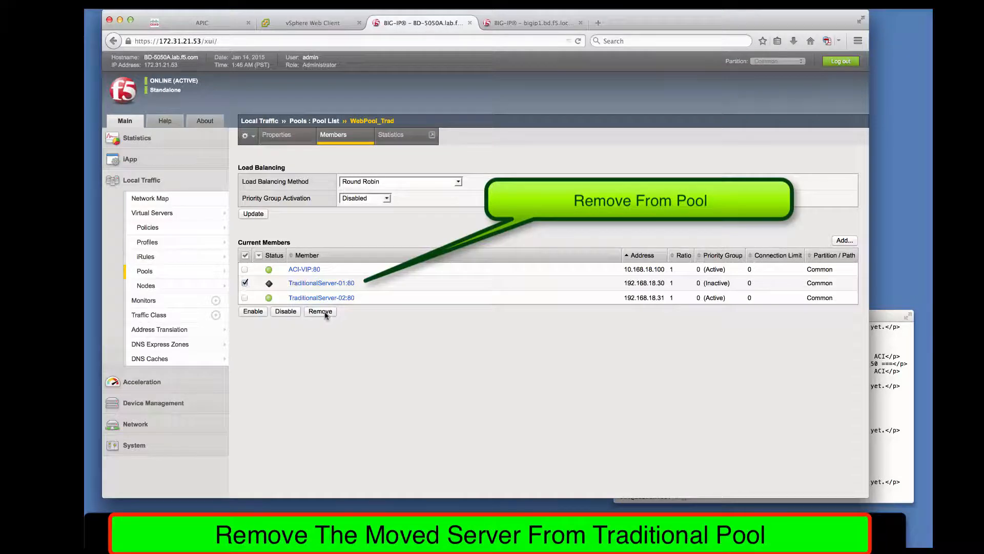
pyautogui.click(319, 311)
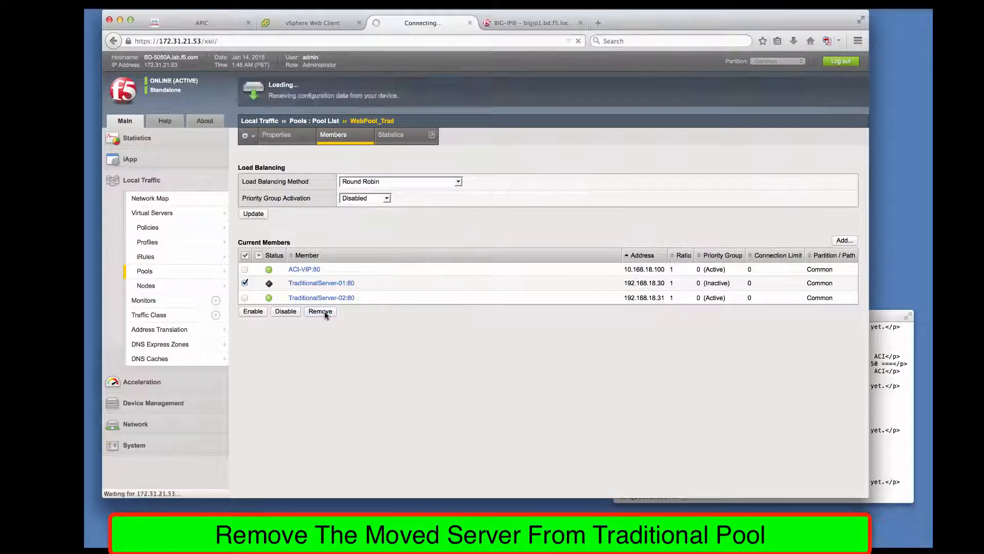
pyautogui.click(319, 311)
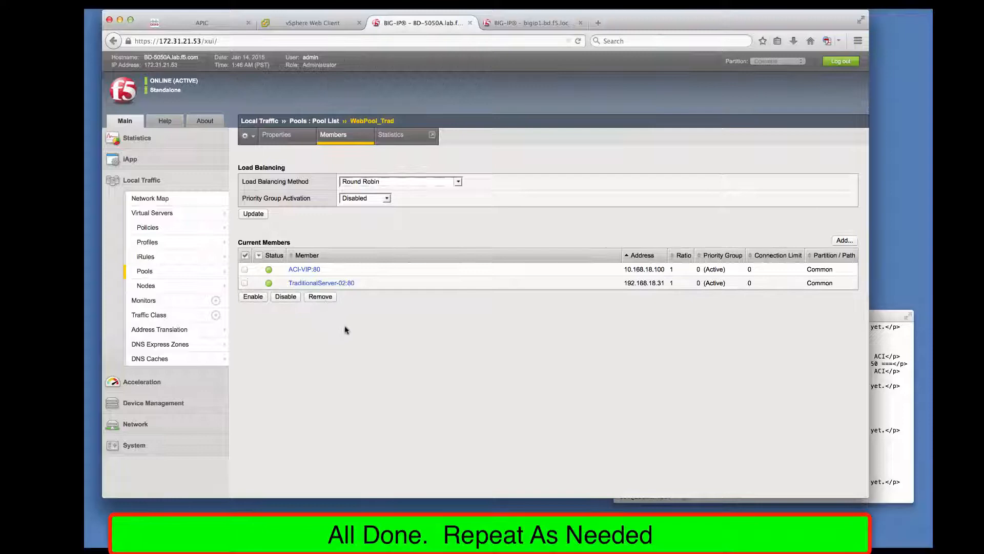
pyautogui.moveTo(361, 333)
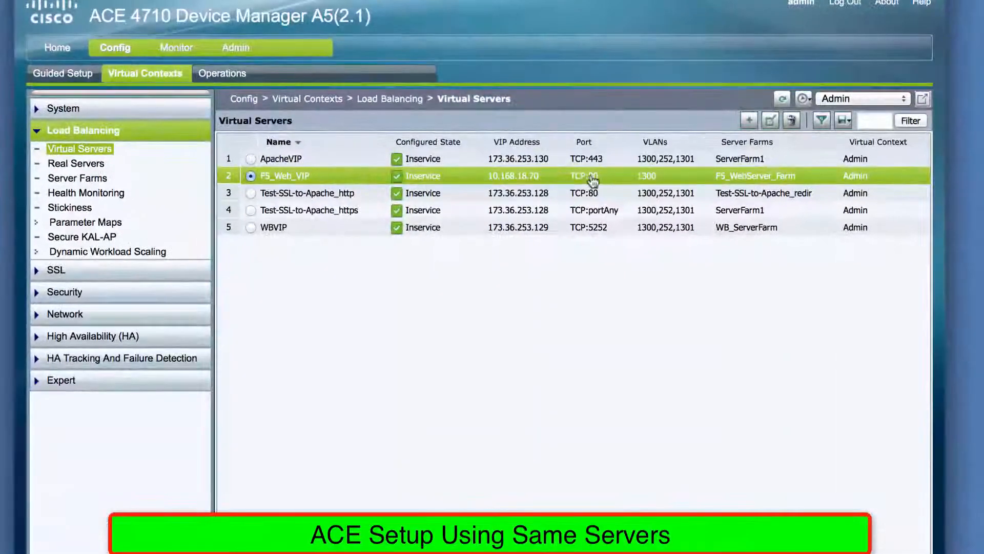
# - List F5_Web_VIP's real servers: F5_ACI_VIP 10.168.18.100, 192.168.18.30 and 192.168.18.31
pyautogui.click(76, 163)
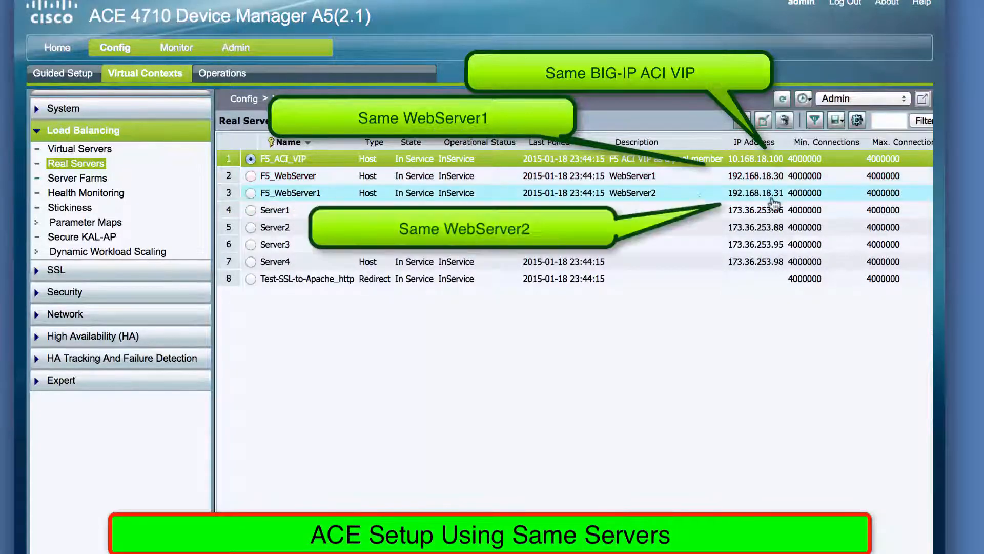
pyautogui.click(78, 178)
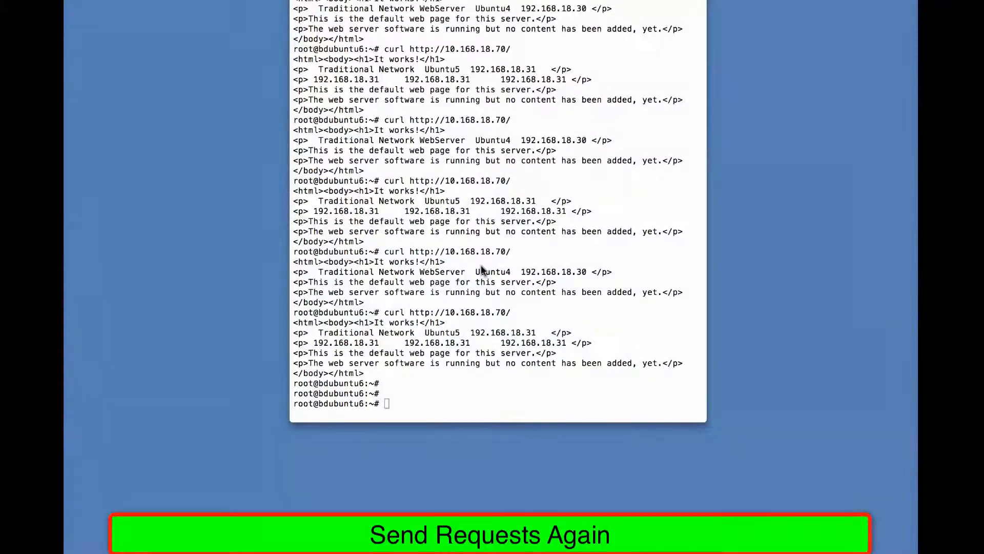
# - Curl 10.168.18.70 repeatedly to see replies rotate among .30, .31 and ACI server .50
pyautogui.click(489, 534)
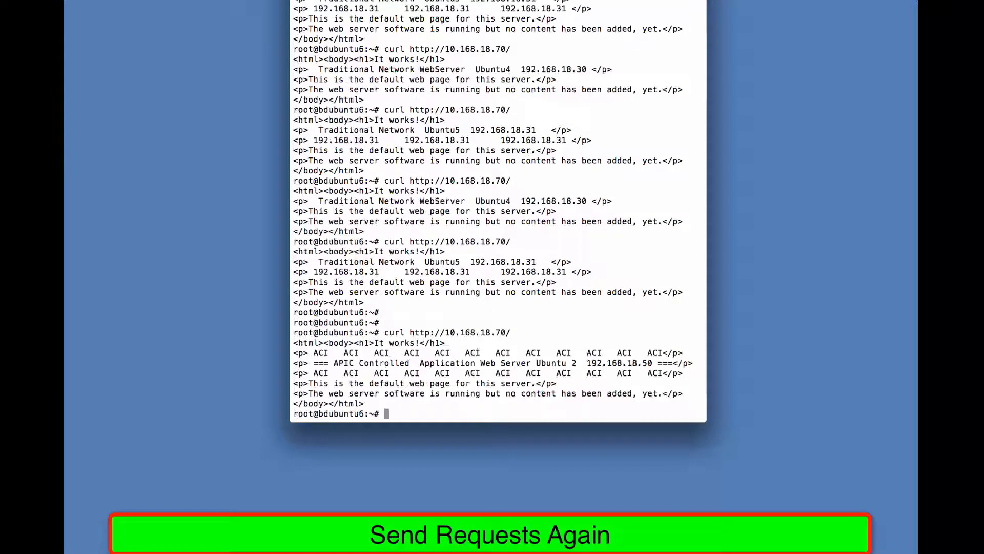
pyautogui.click(489, 534)
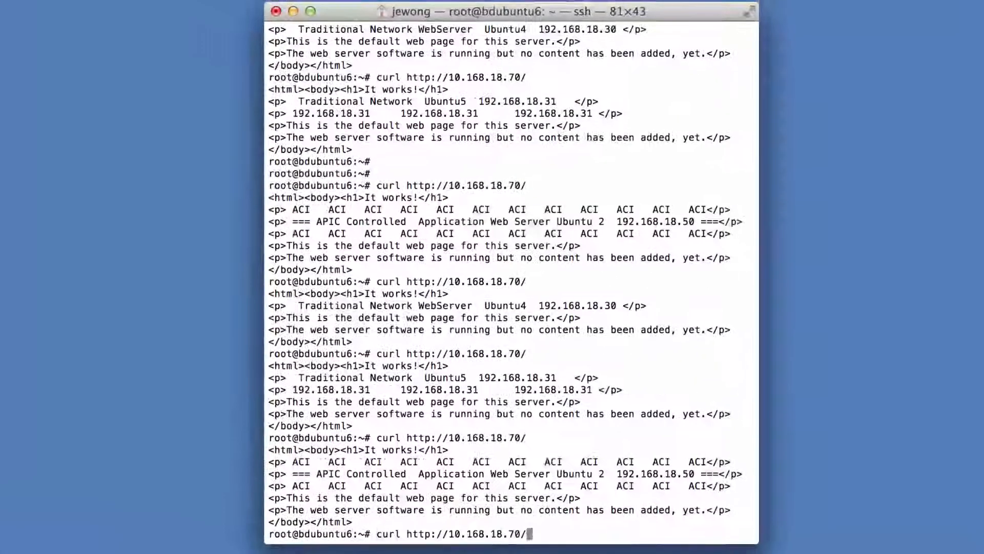